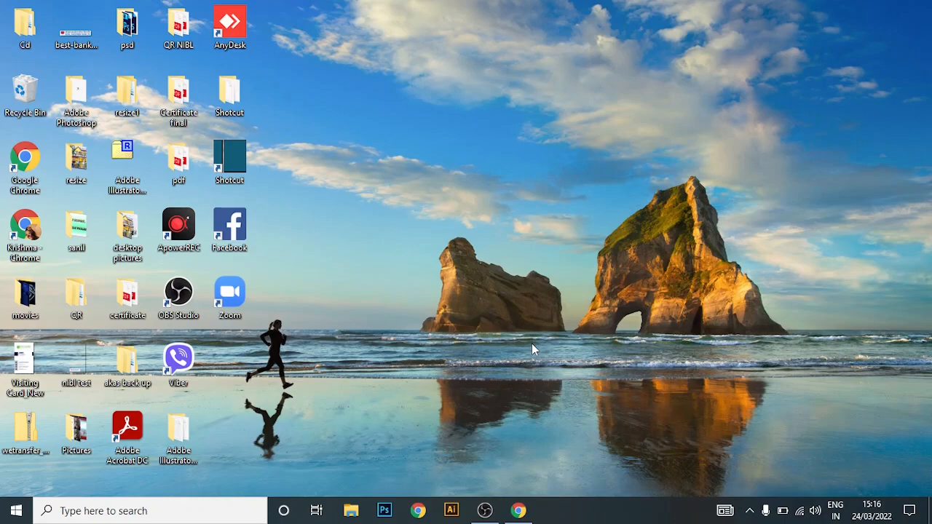
mouse_move(518, 510)
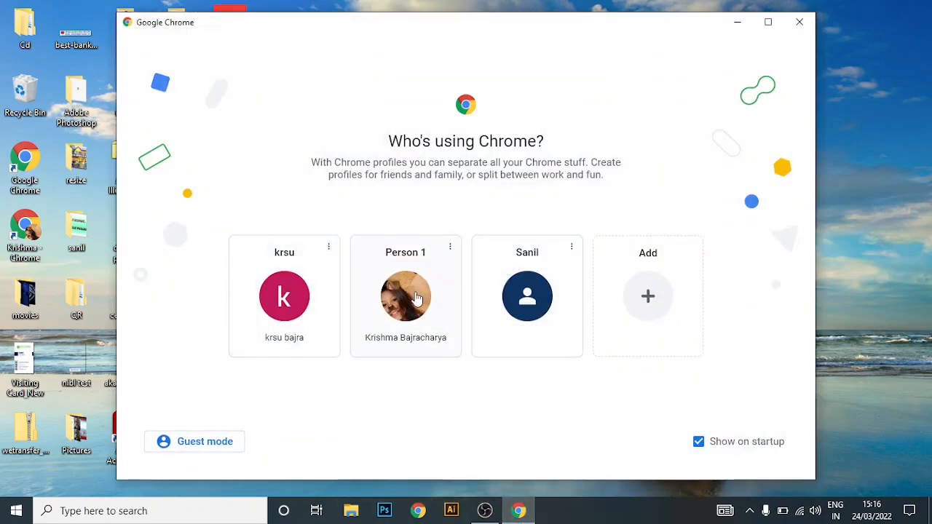
Search Google for 'pinterest' in the Person 1 Chrome profile and go to the official Pinterest site
left_click(405, 296)
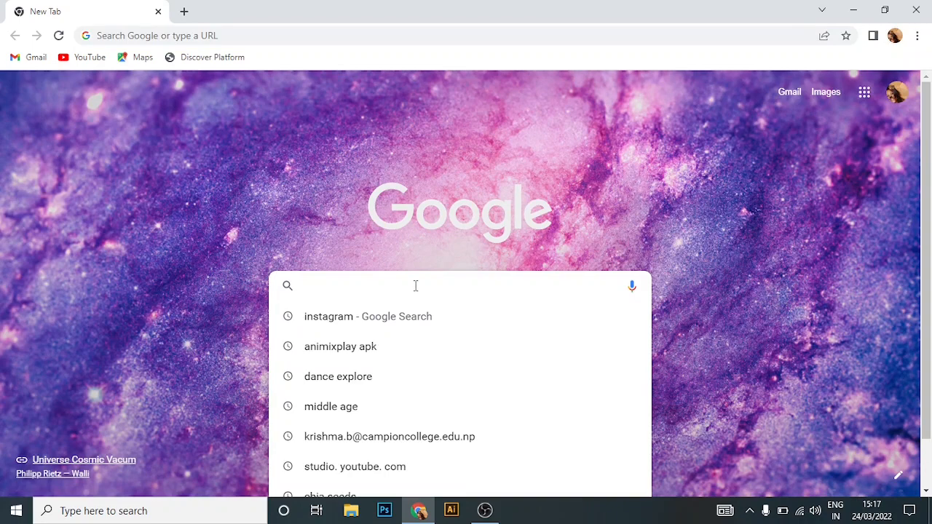
type("pinterest")
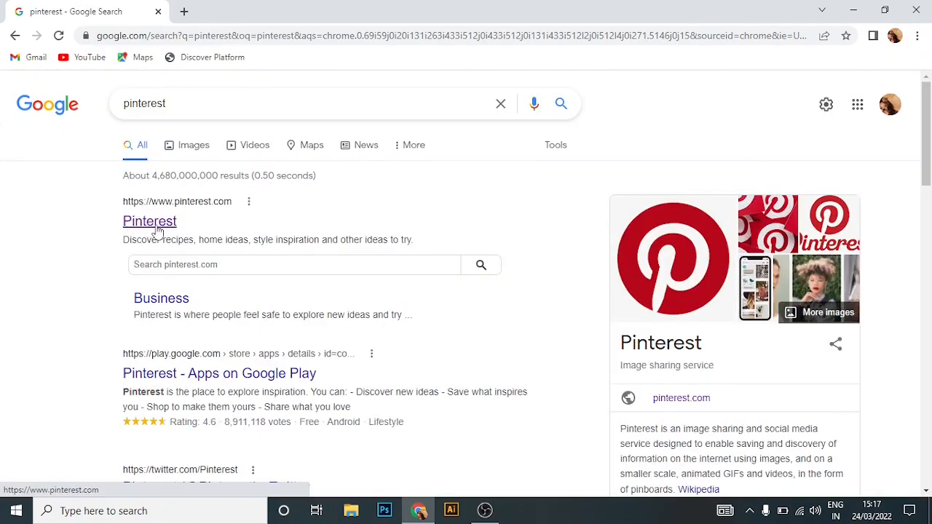
left_click(149, 221)
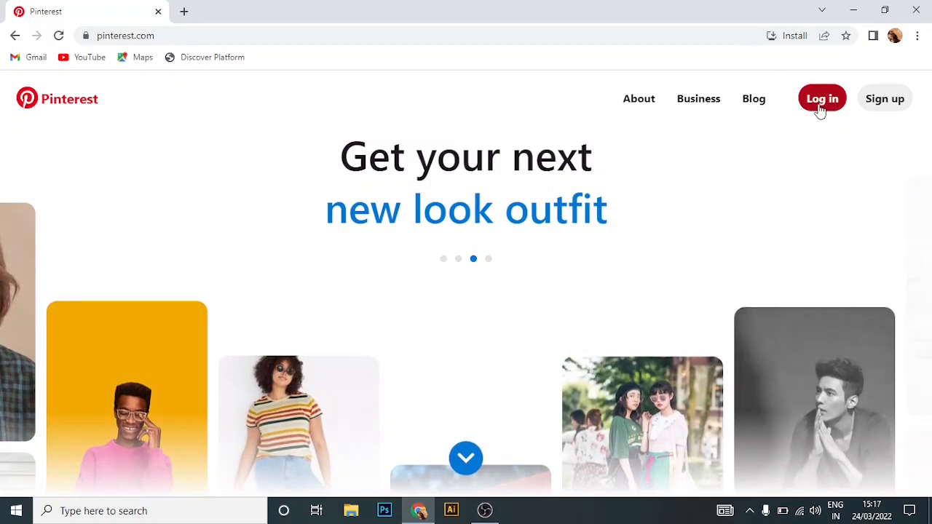
mouse_move(883, 108)
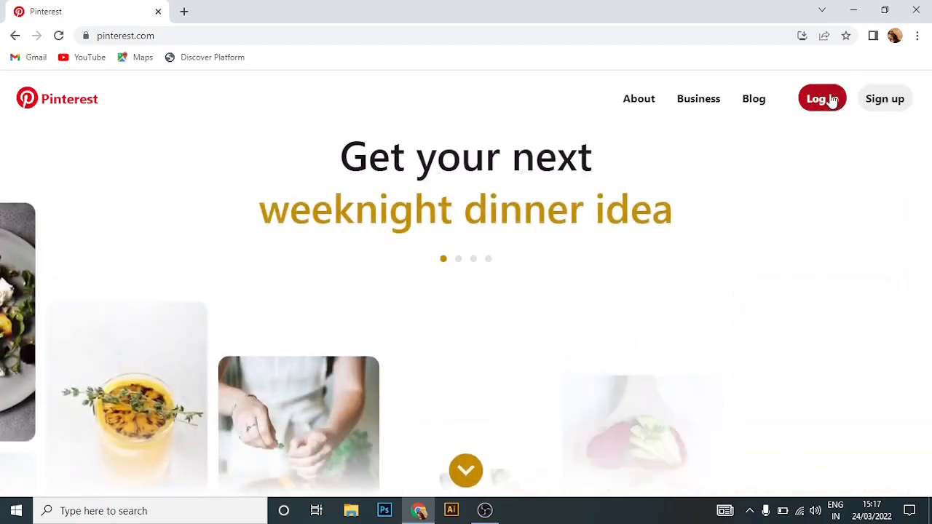
Start logging in from the Pinterest homepage via the Log in button
left_click(821, 99)
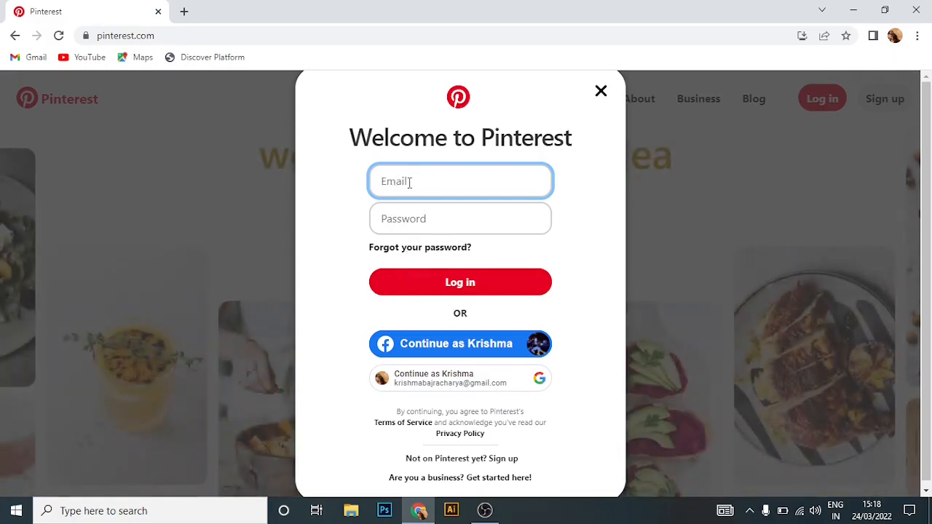
Focus the Email field in the Welcome to Pinterest sign-in window
left_click(460, 219)
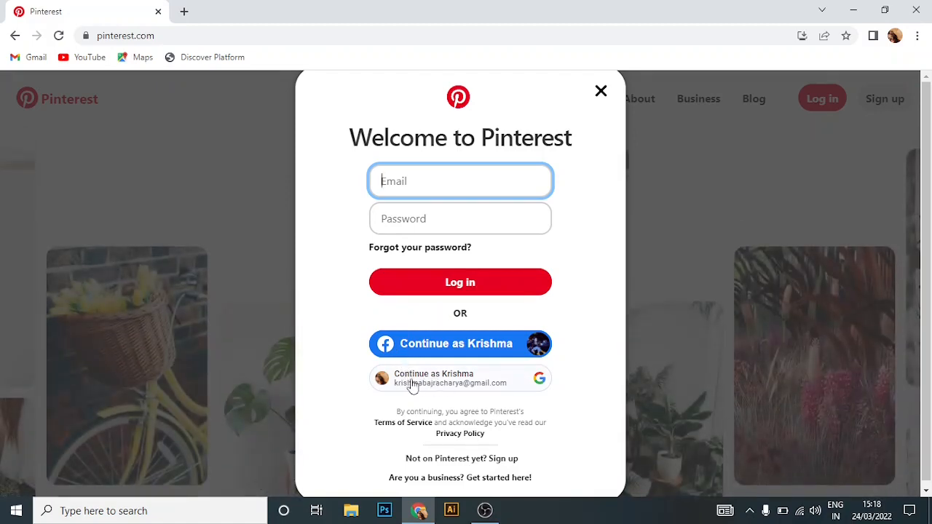
Sign in with the saved Google account, landing on the Pinterest Business Hub dashboard
left_click(461, 379)
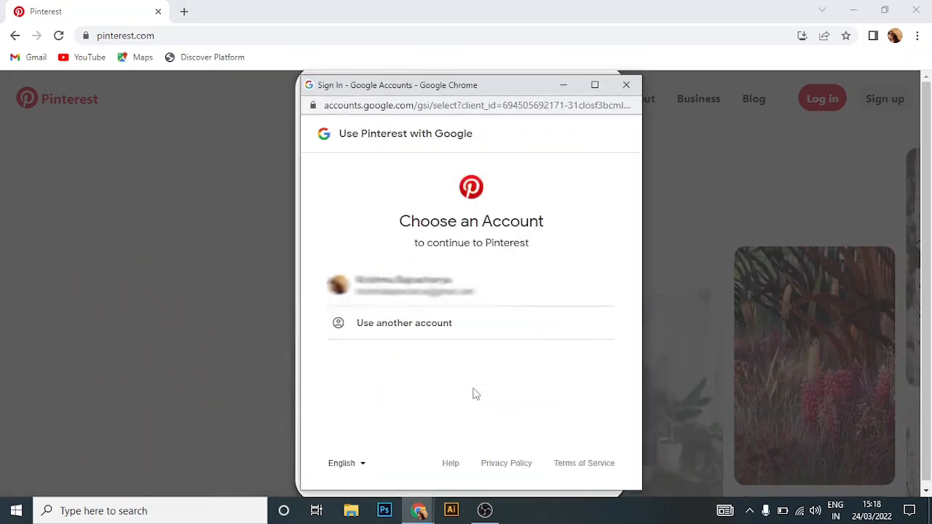
left_click(472, 286)
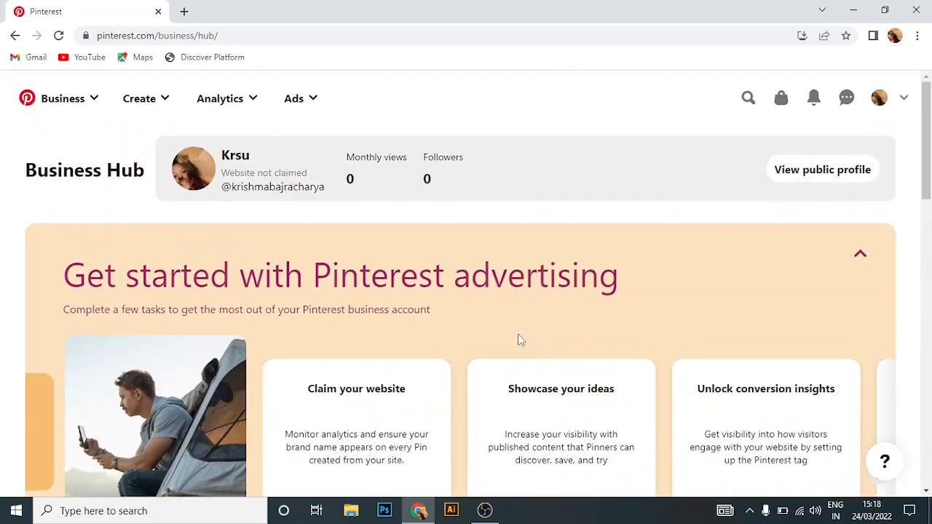
scroll("down", 3)
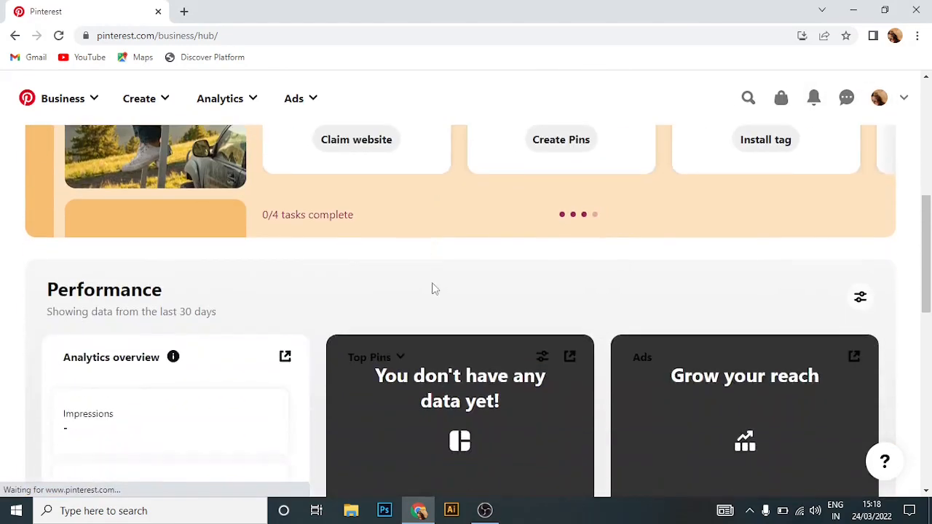
scroll("down", 3)
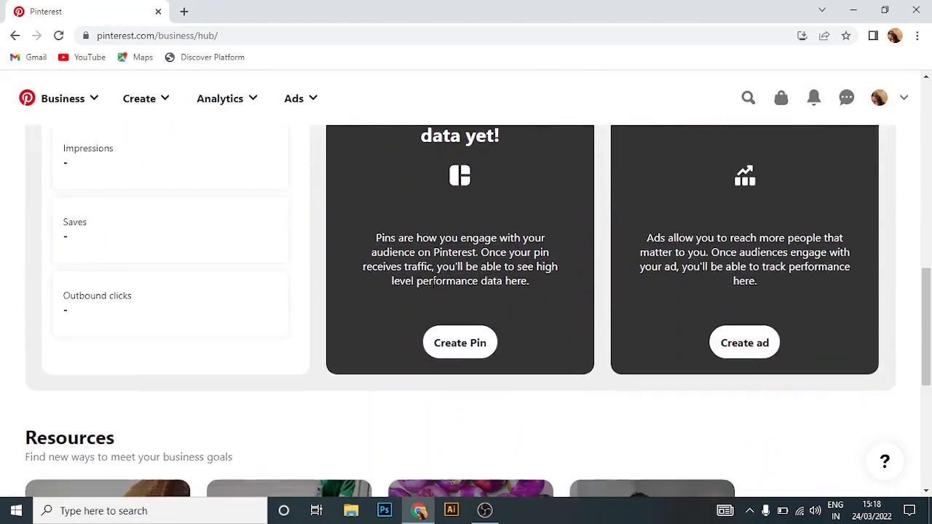
scroll("down", 3)
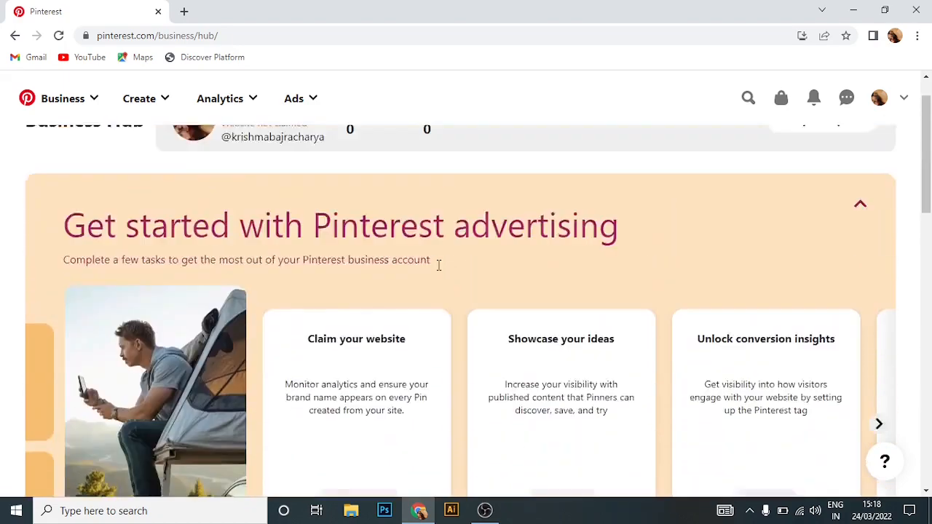
scroll("up", 3)
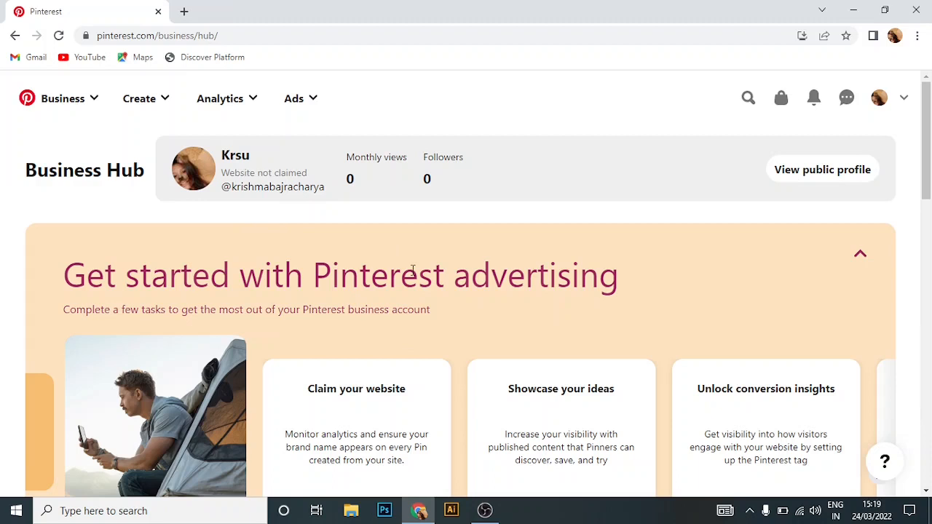
mouse_move(659, 168)
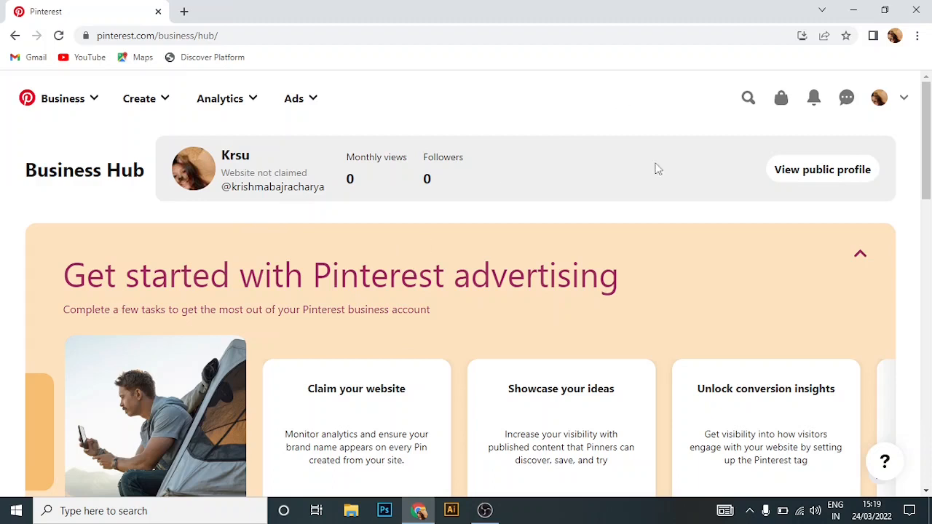
mouse_move(475, 273)
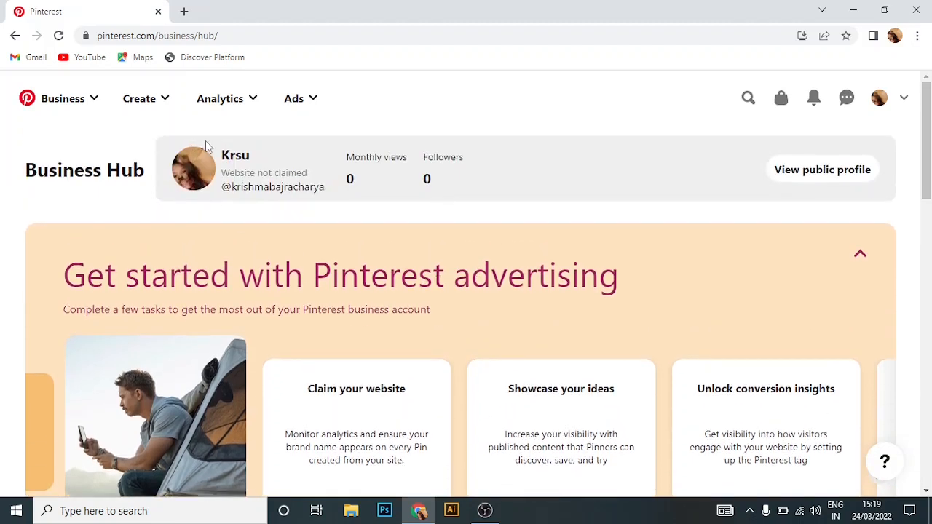
mouse_move(813, 97)
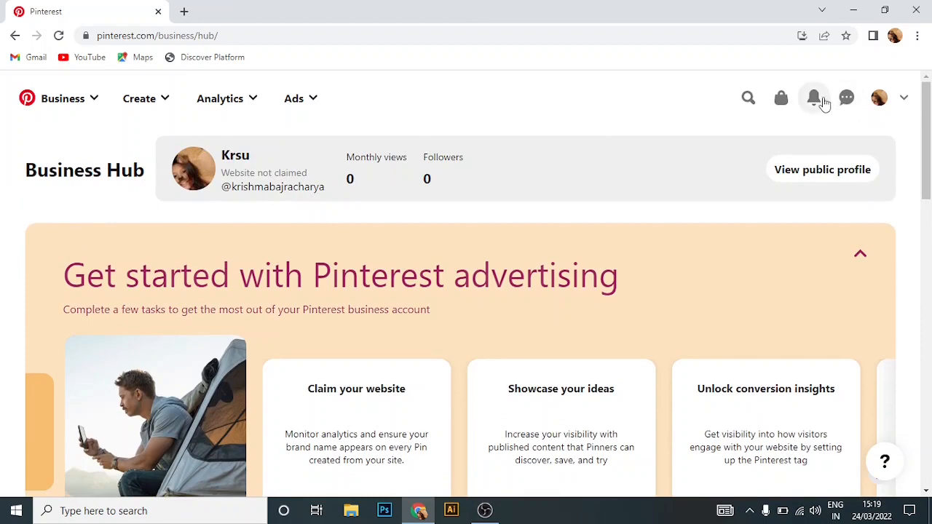
mouse_move(303, 255)
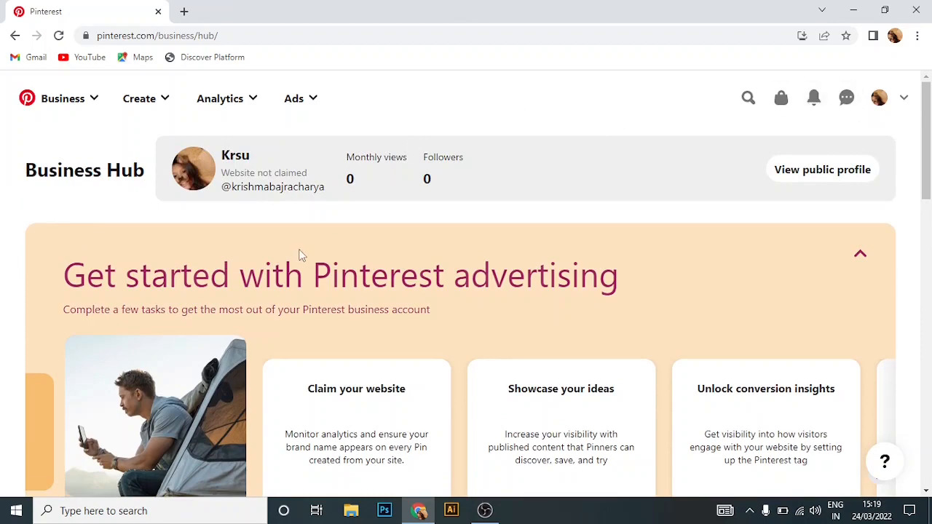
scroll("down", 3)
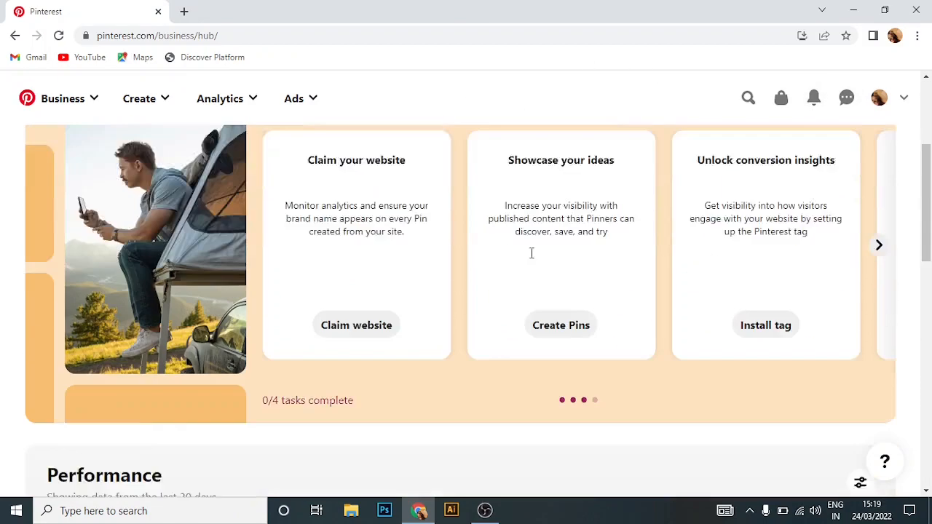
scroll("down", 3)
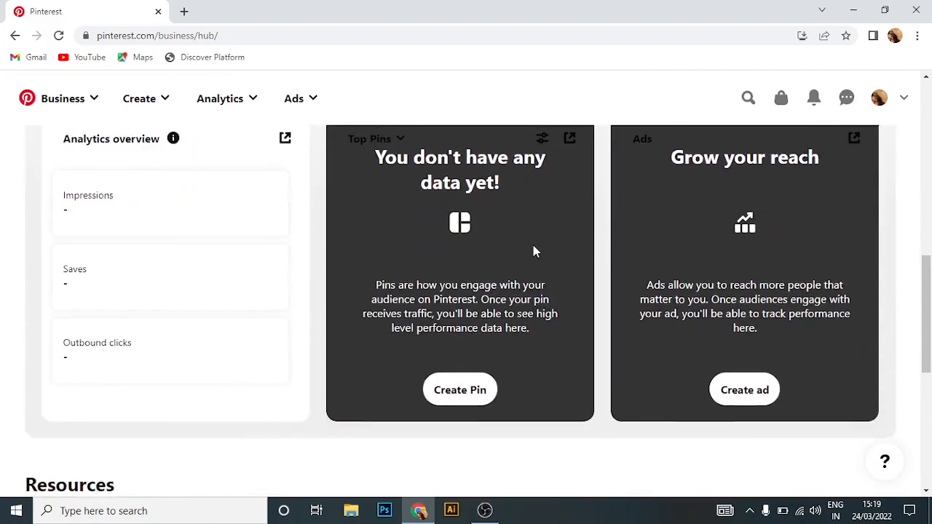